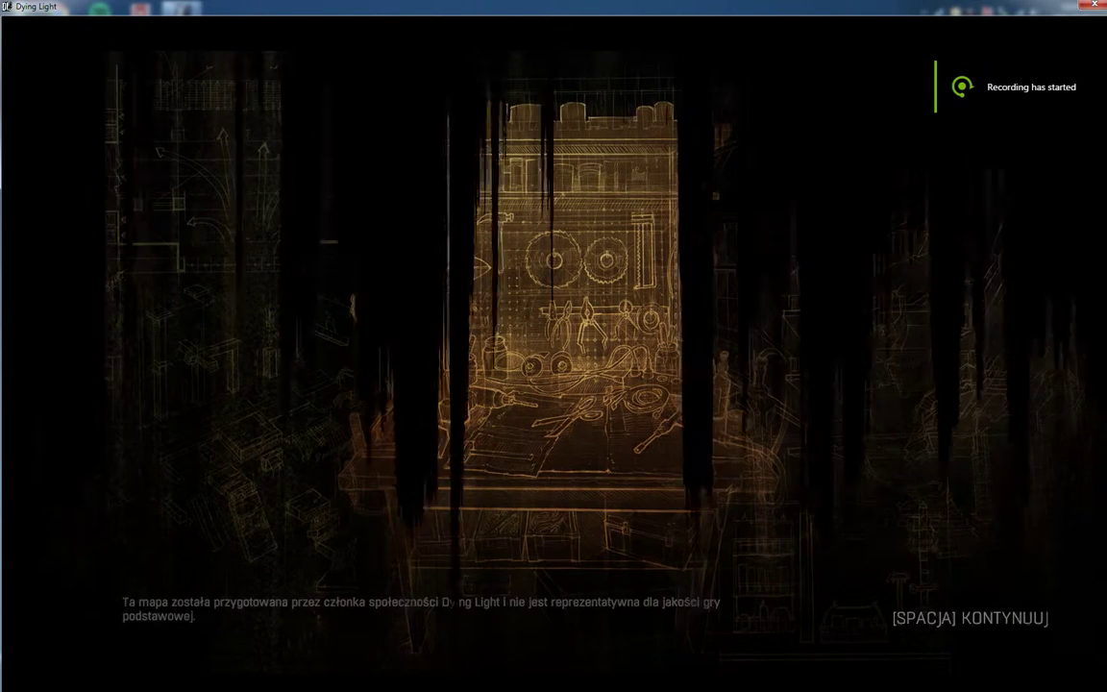
Continue past the loading screen into the Day 83 shelter with objective 'Take a shoot'
{"action": "key", "text": "space"}
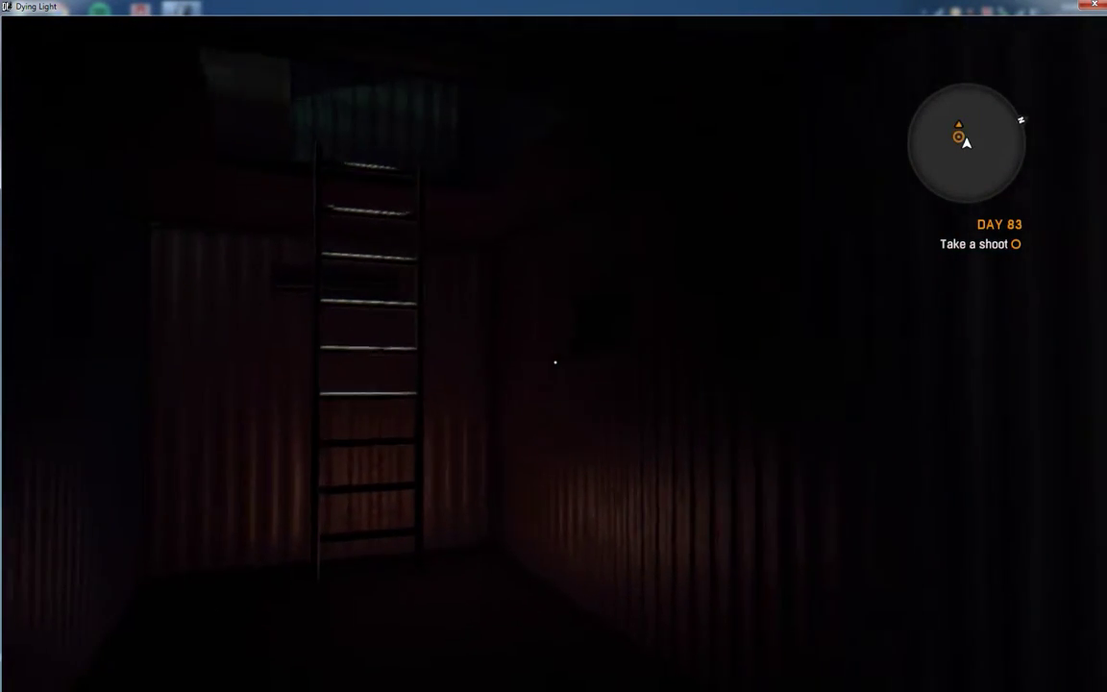
{"action": "mouse_move", "coordinate": [554, 362]}
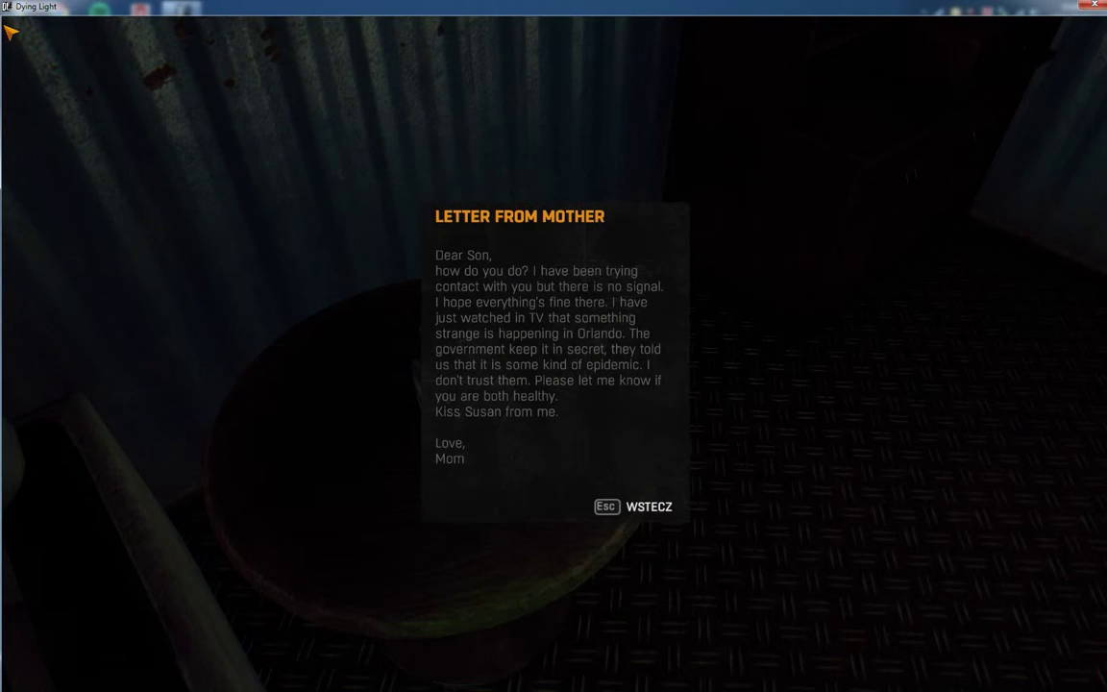
{"action": "mouse_move", "coordinate": [264, 212]}
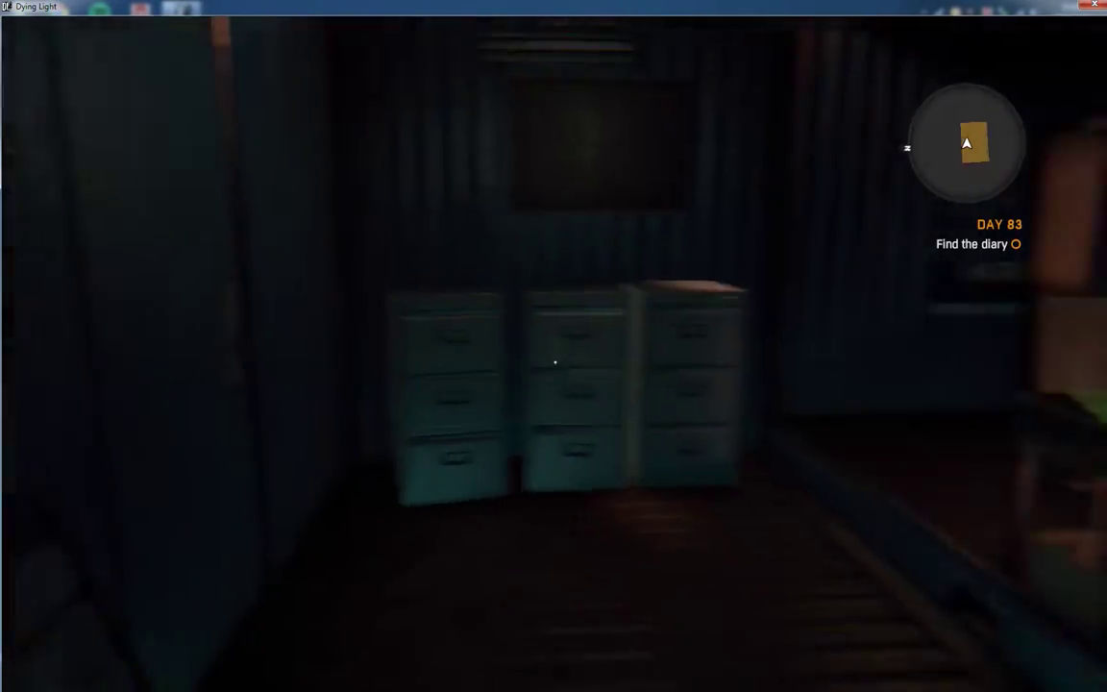
{"action": "mouse_move", "coordinate": [554, 346]}
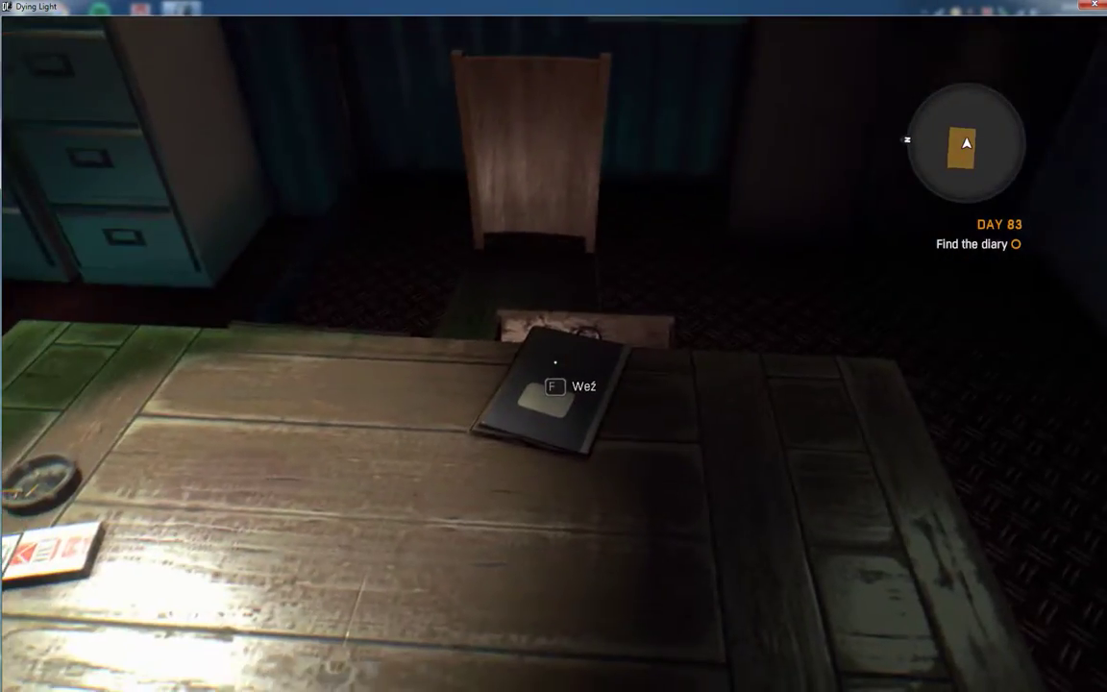
Pick up the diary from the desk, completing 'Find the diary' and playing its entry
{"action": "key", "text": "f"}
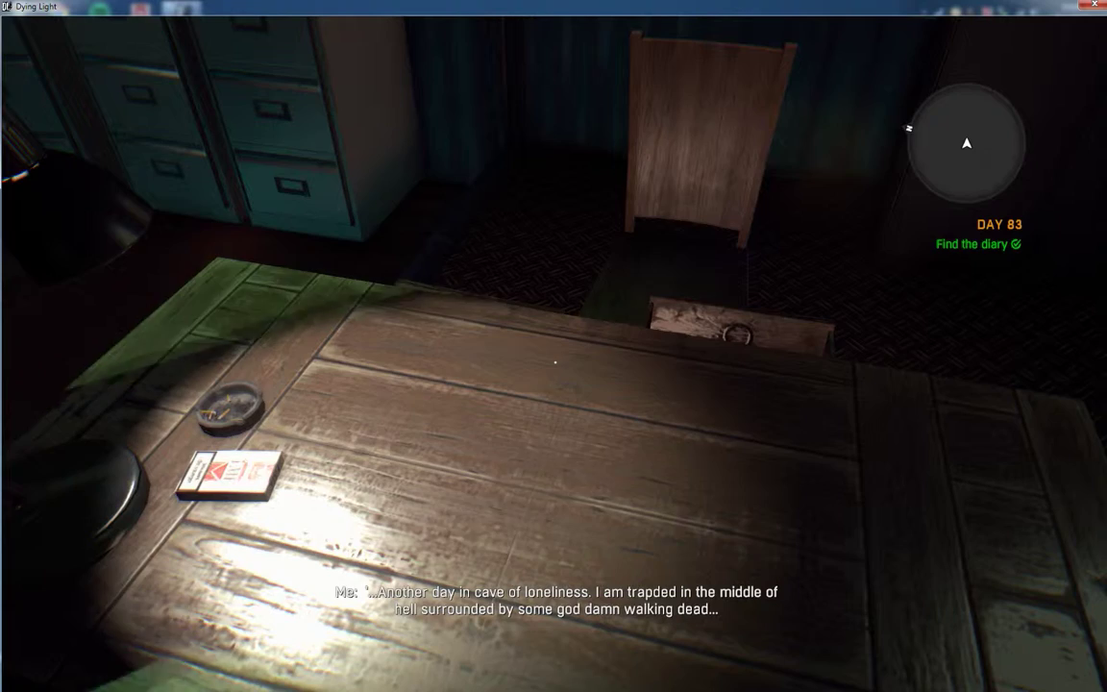
{"action": "mouse_move", "coordinate": [554, 346]}
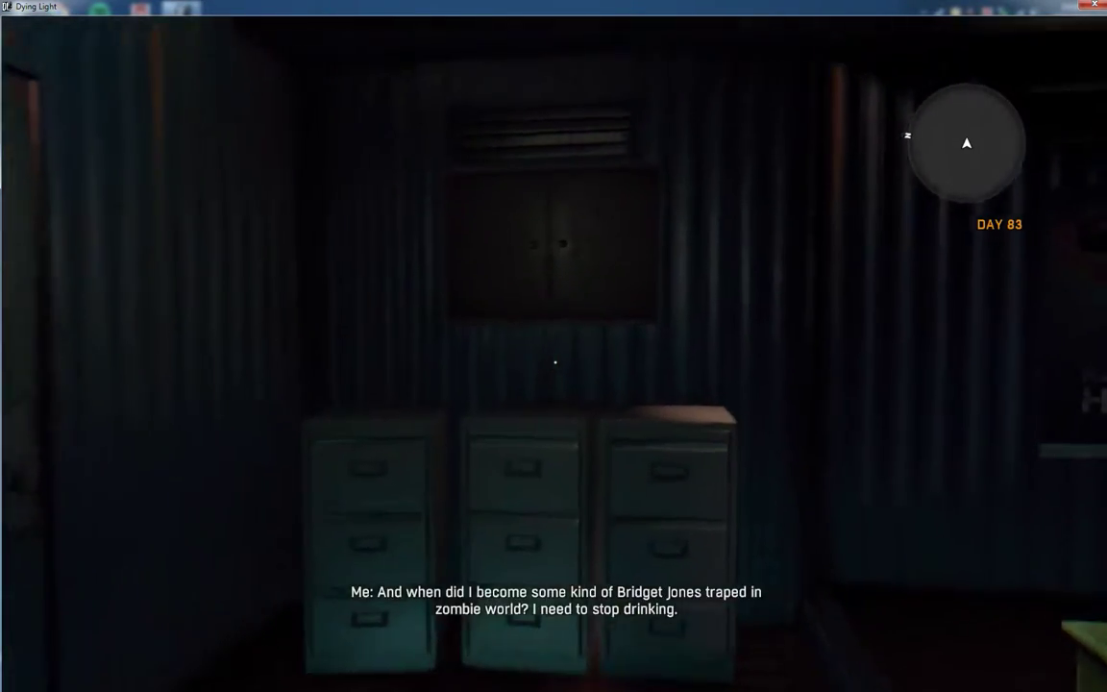
{"action": "mouse_move", "coordinate": [554, 346]}
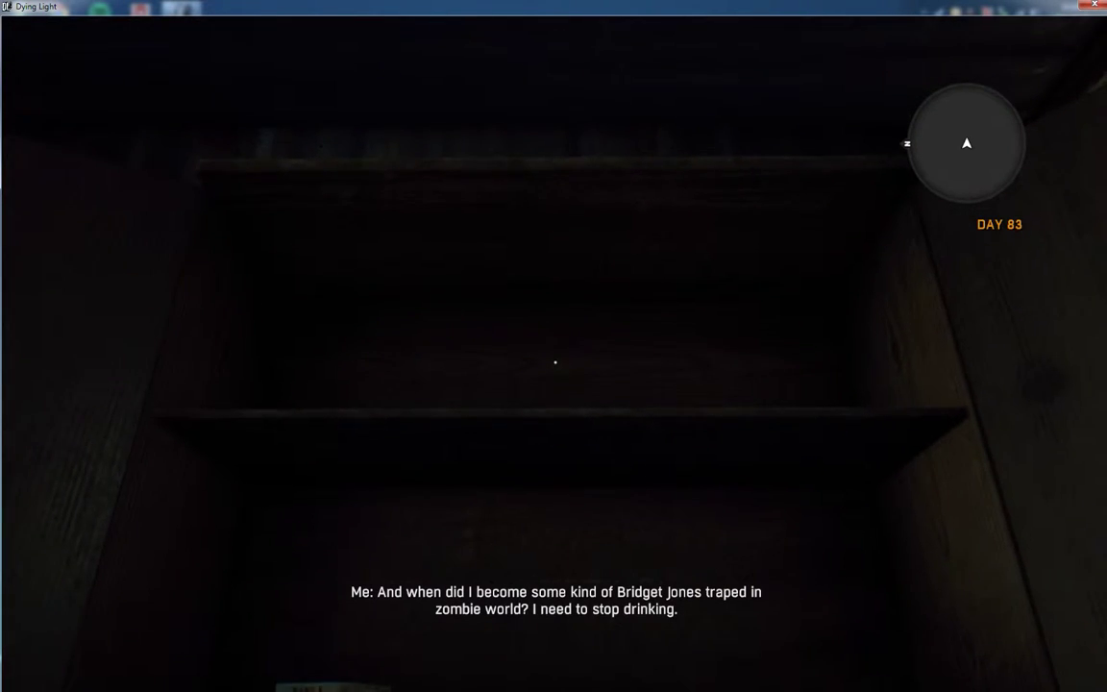
{"action": "mouse_move", "coordinate": [554, 346]}
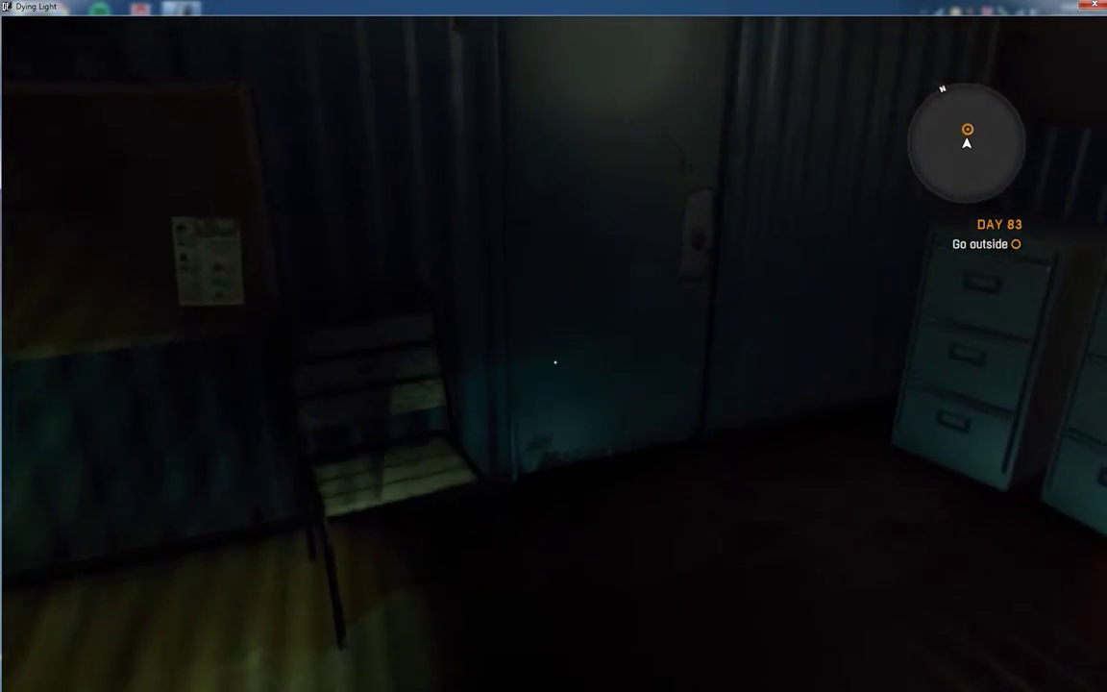
{"action": "mouse_move", "coordinate": [554, 361]}
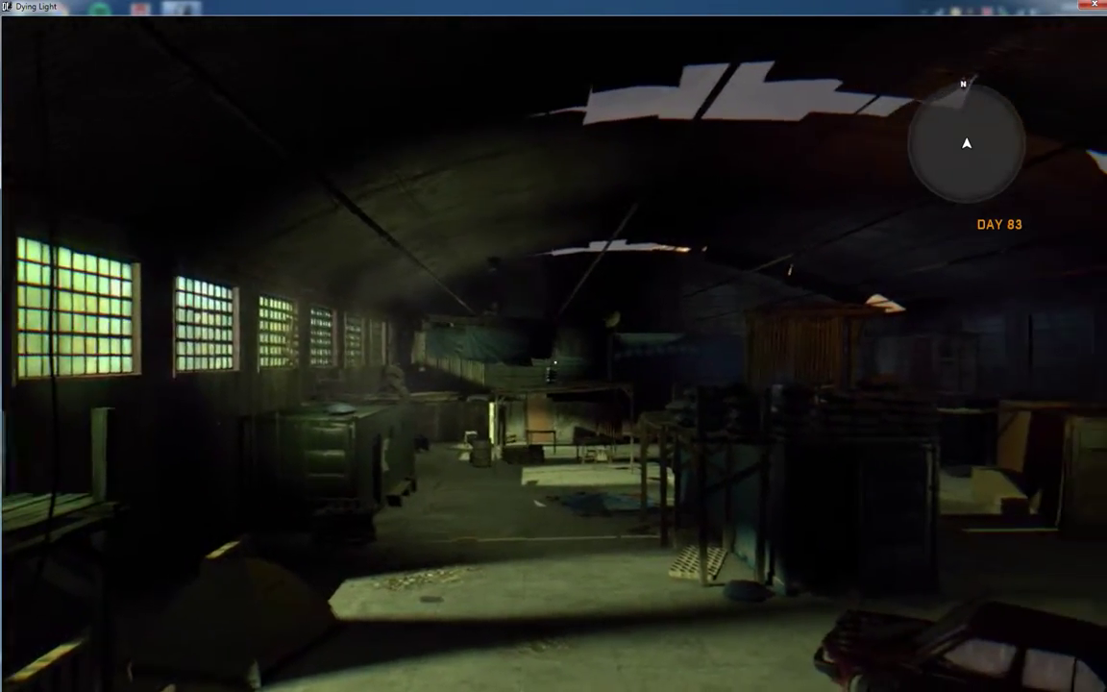
{"action": "mouse_move", "coordinate": [554, 346]}
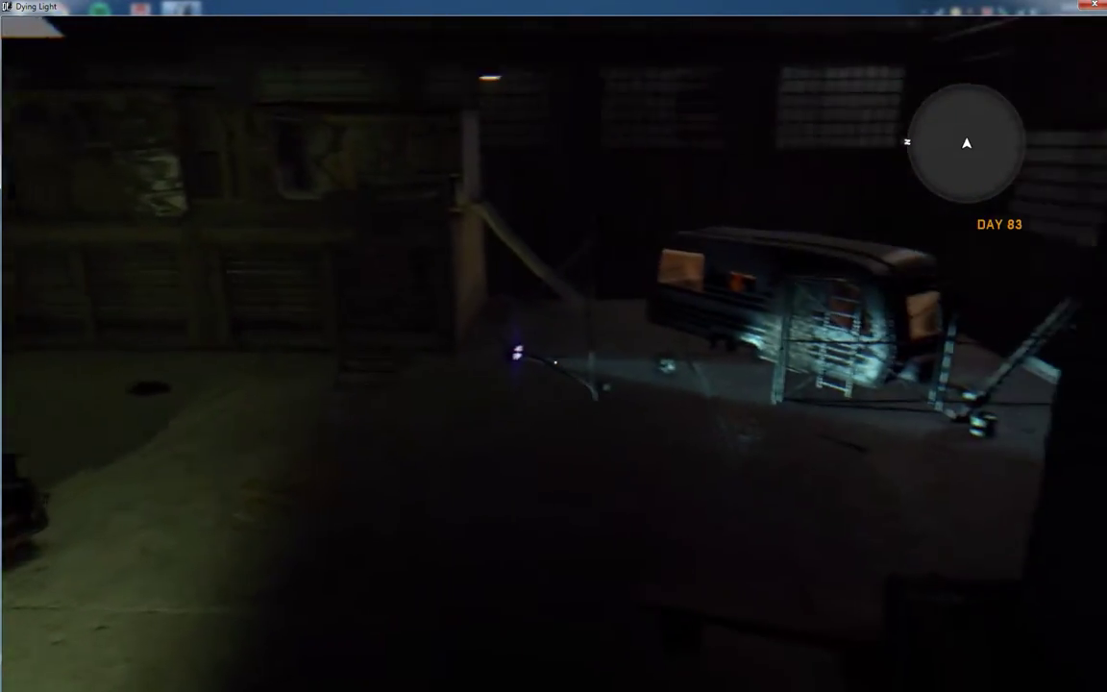